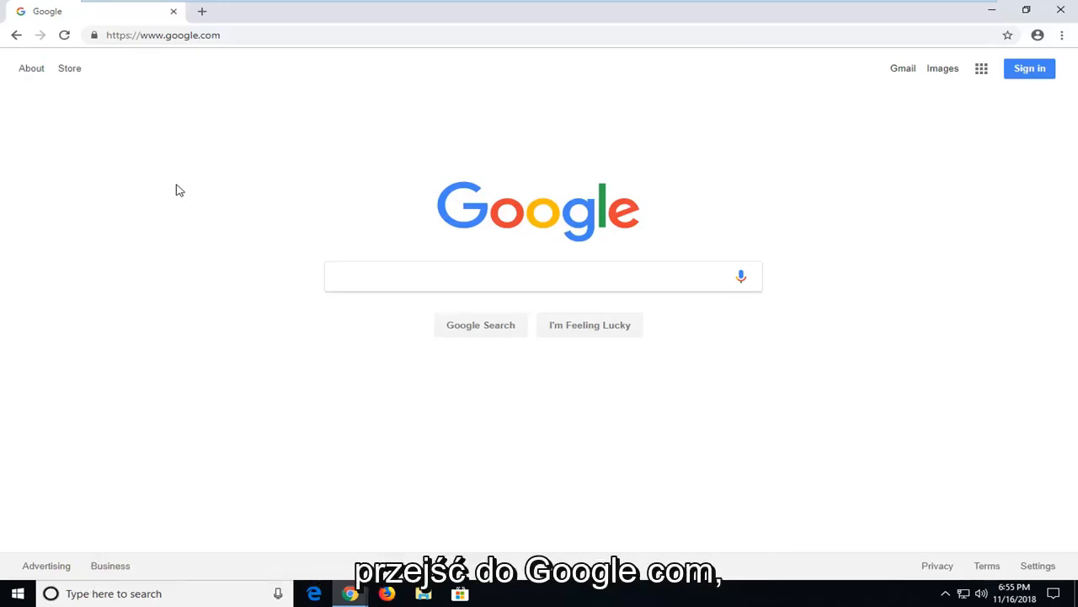
mouse_move(401, 153)
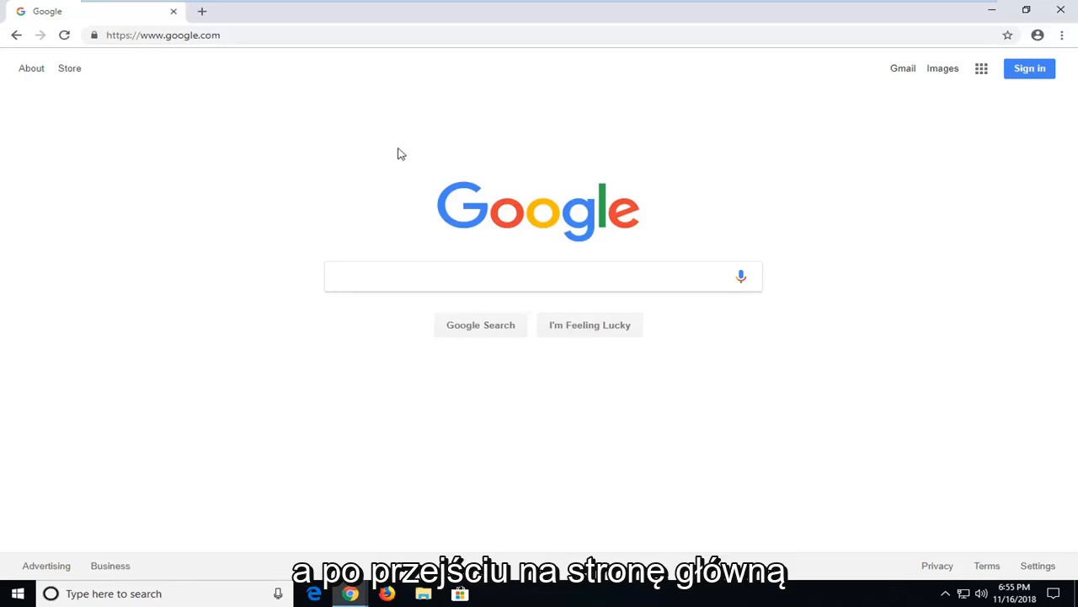
mouse_move(466, 212)
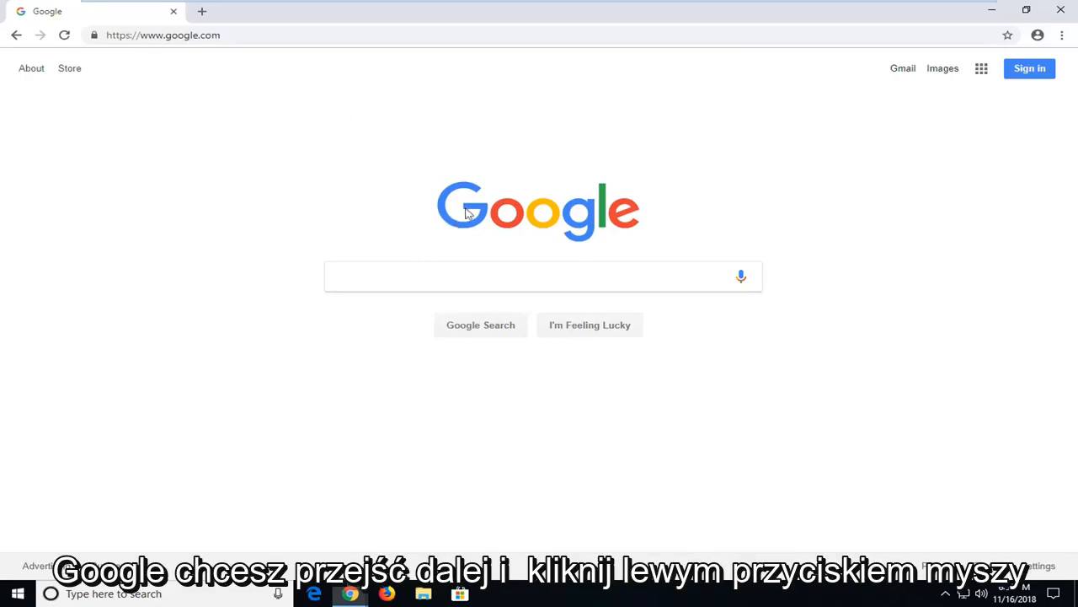
mouse_move(1068, 66)
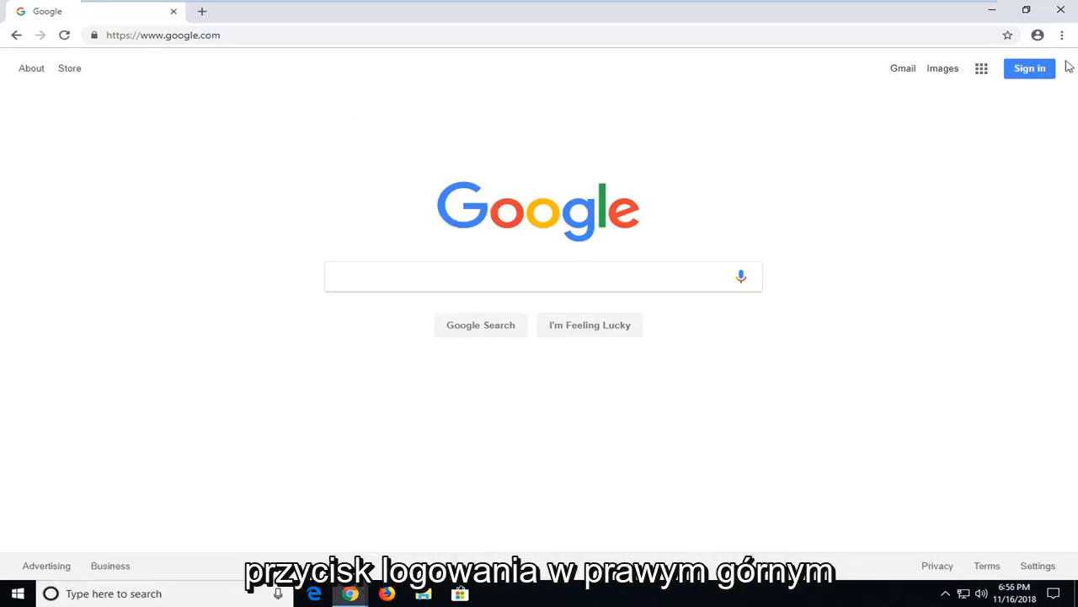
mouse_move(1029, 69)
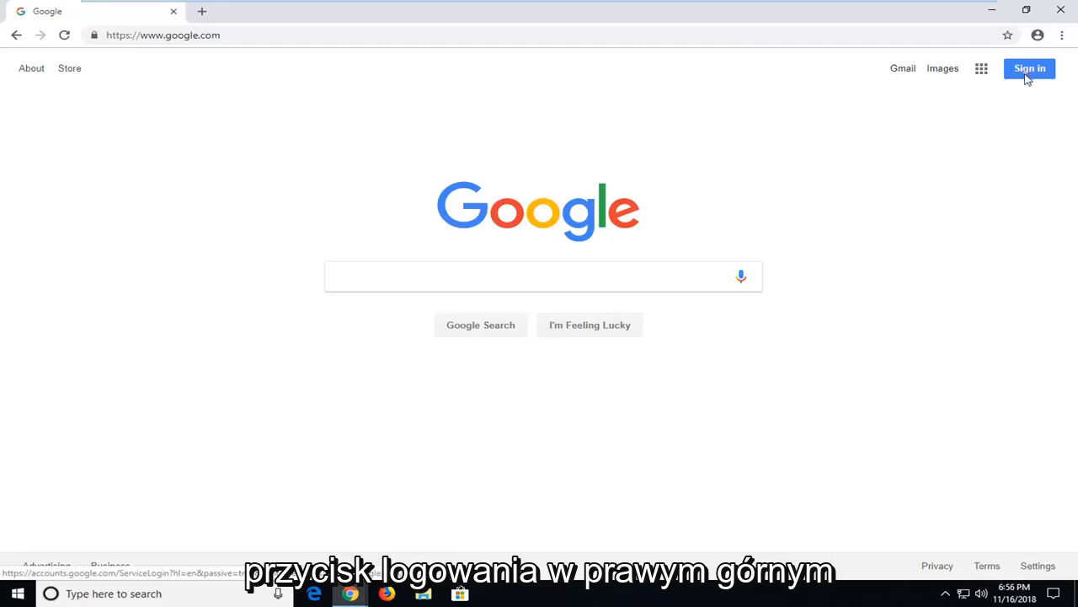
Open the Google Accounts sign-in page from google.com's Sign in button
left_click(1030, 68)
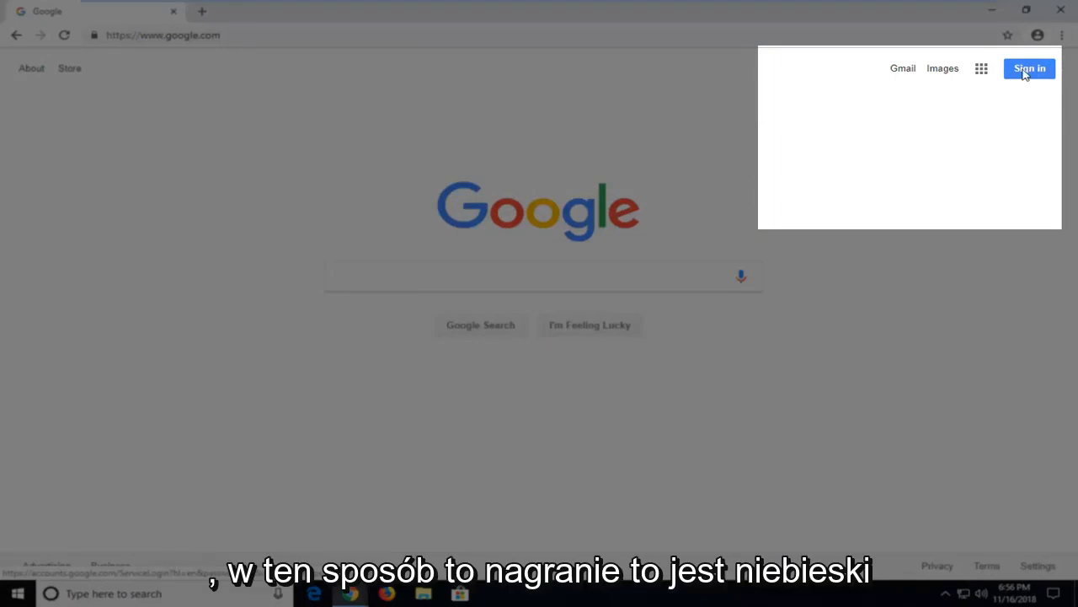
left_click(1029, 69)
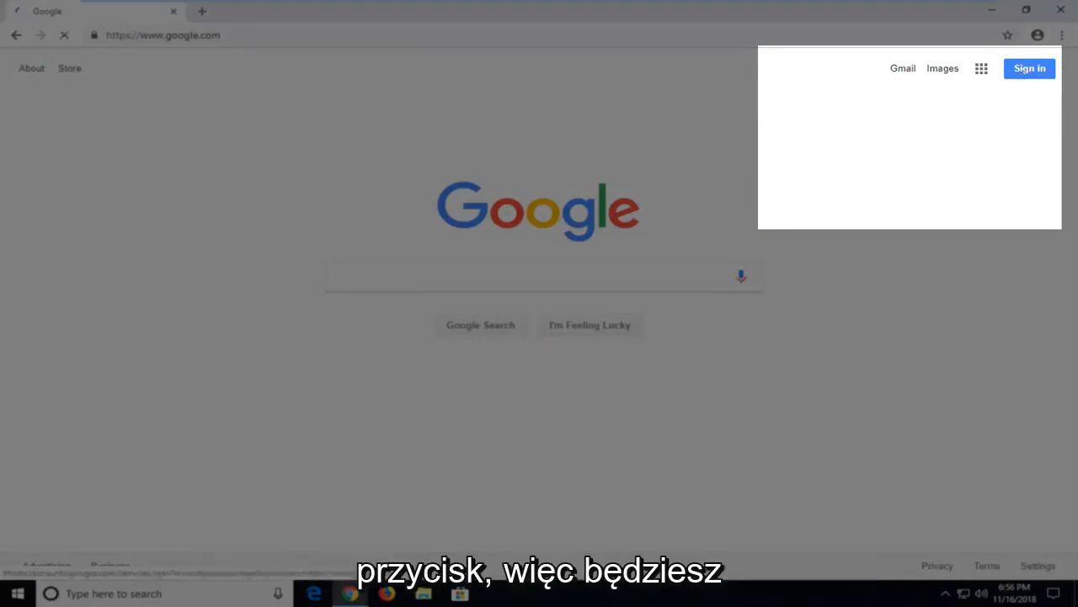
left_click(1029, 68)
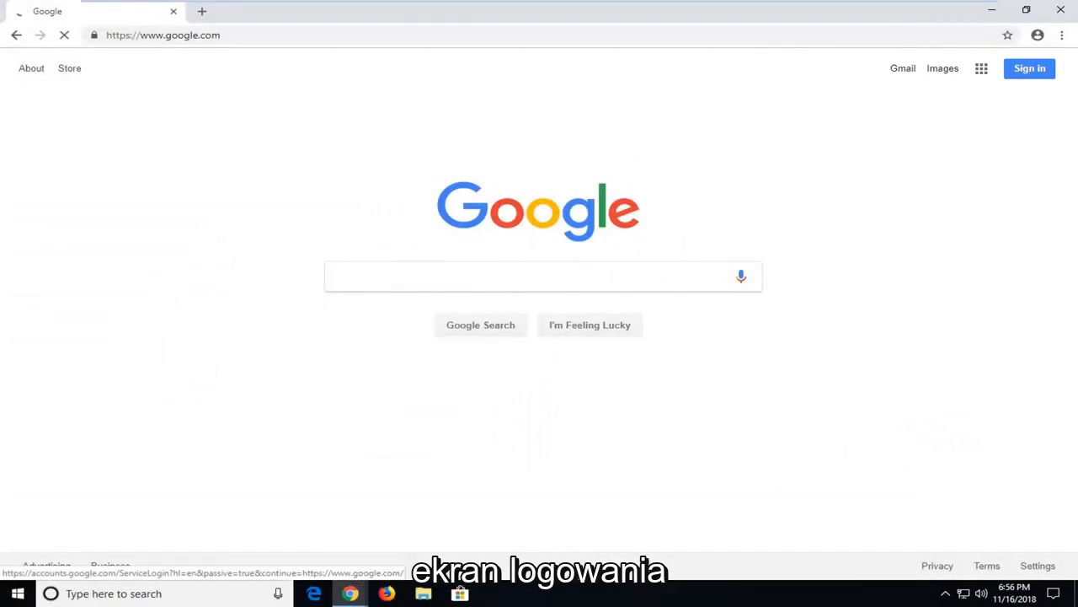
left_click(1029, 68)
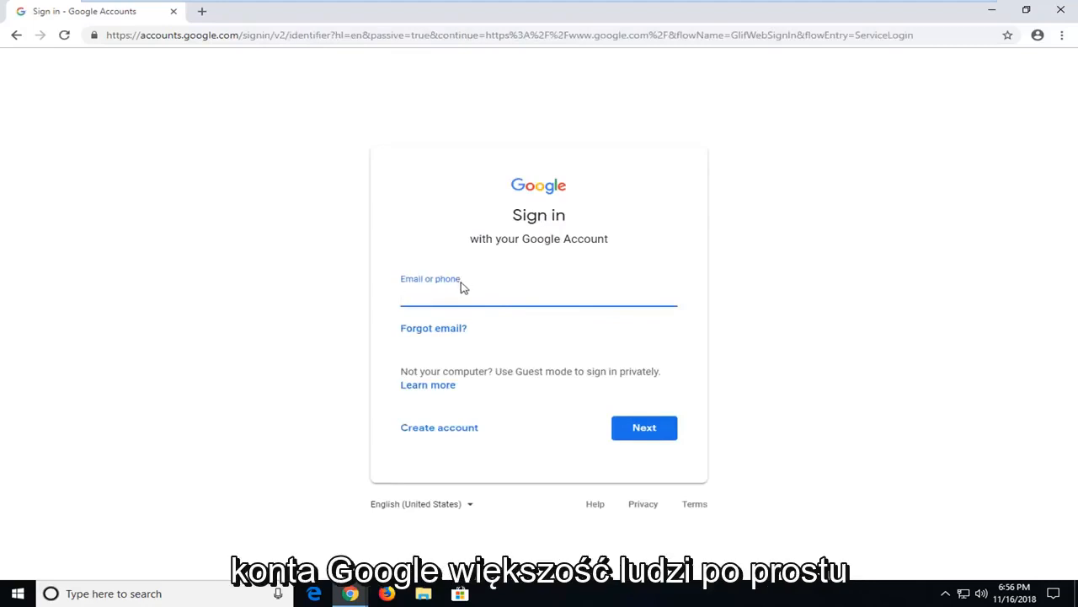
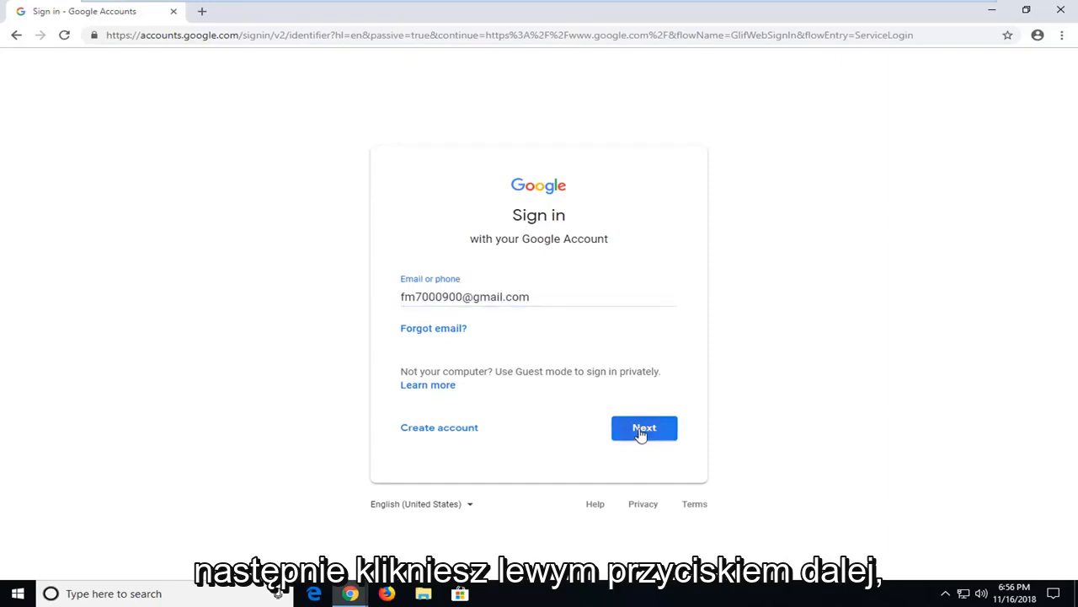
Continue past the email step, enter the password and submit to finish signing in
left_click(644, 427)
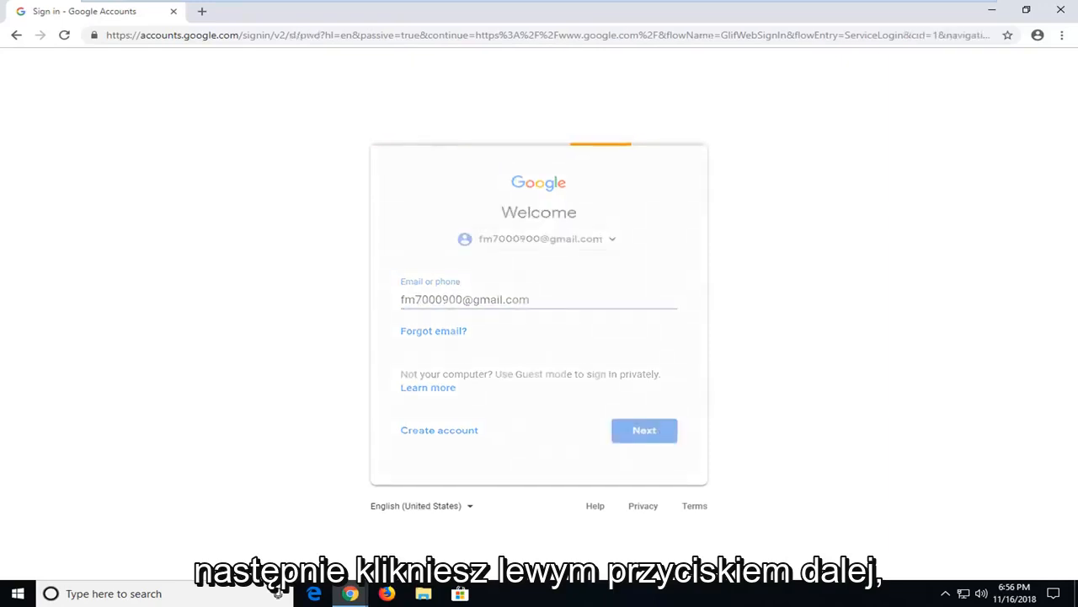
left_click(644, 430)
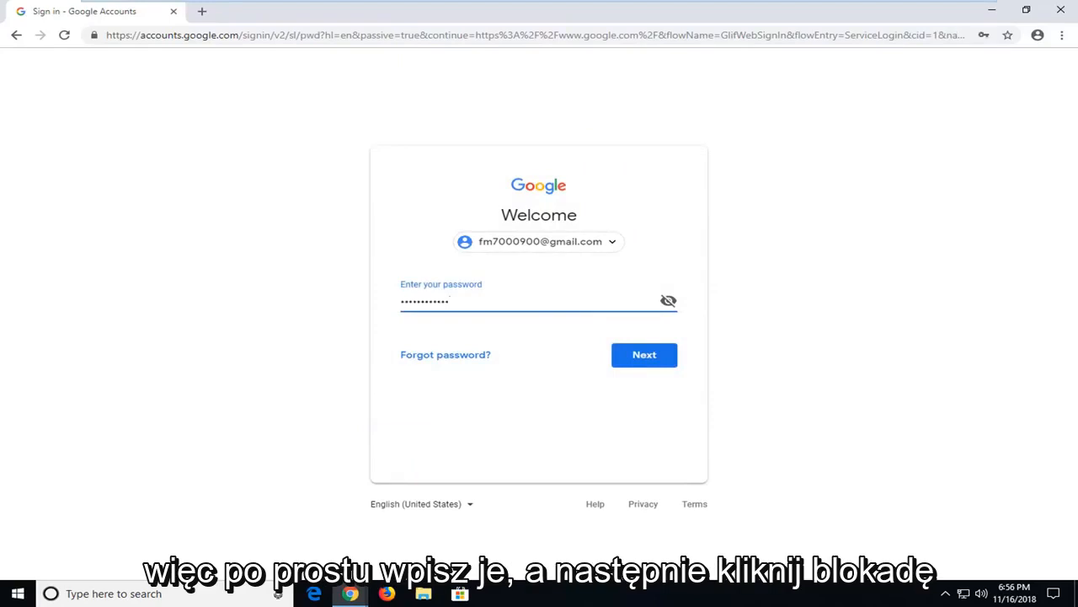
left_click(644, 354)
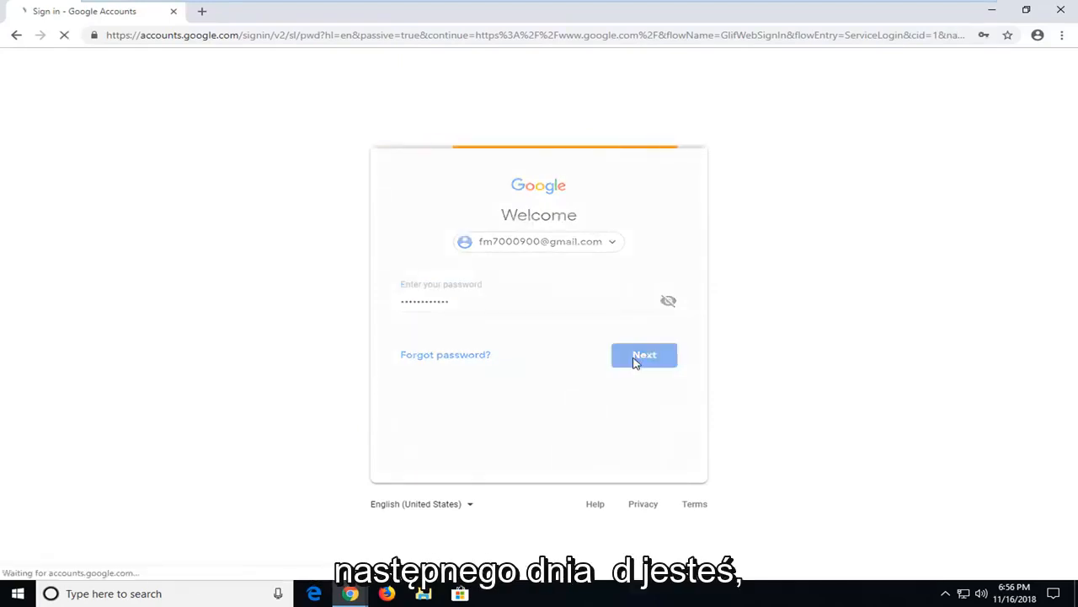
left_click(644, 355)
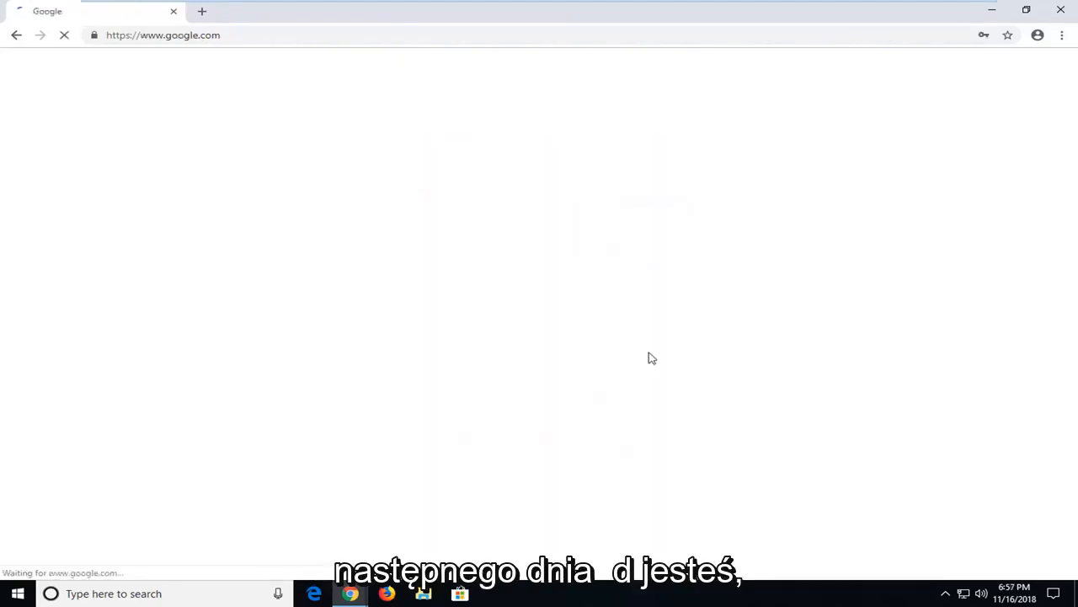
mouse_move(658, 354)
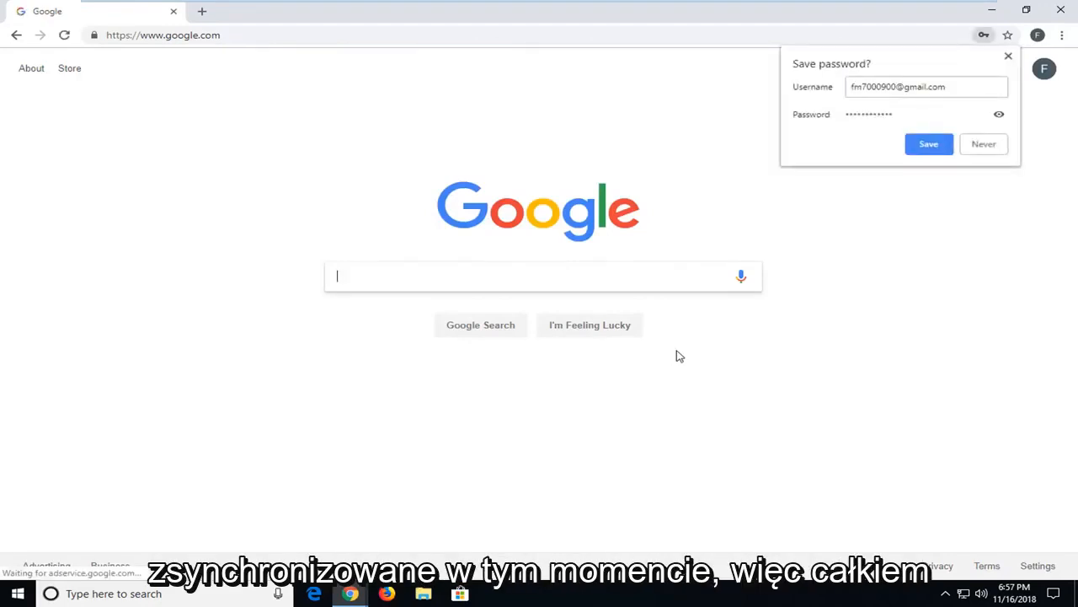
mouse_move(777, 341)
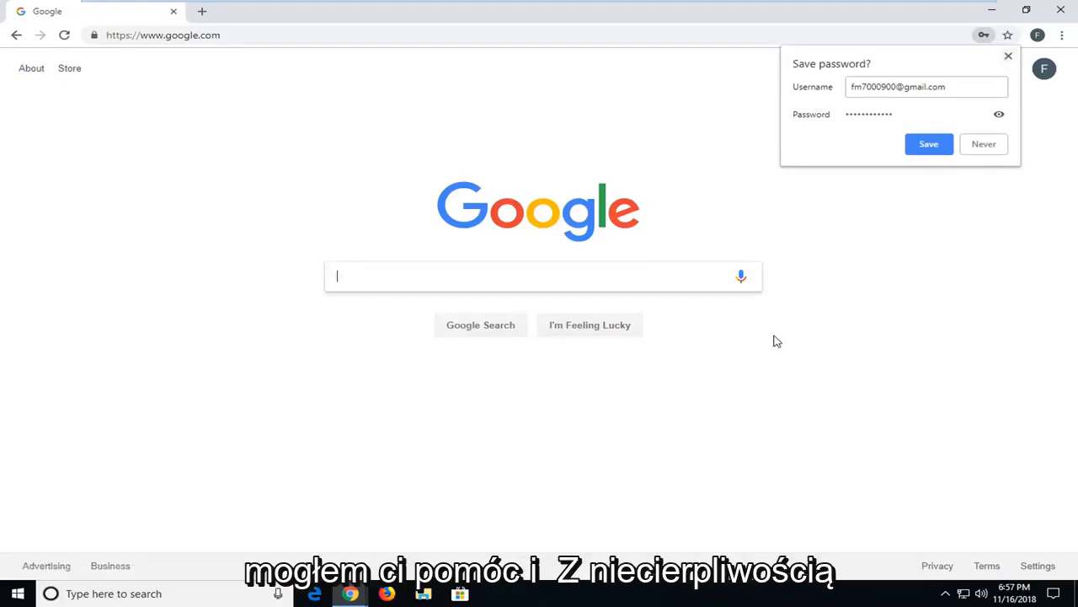
mouse_move(721, 414)
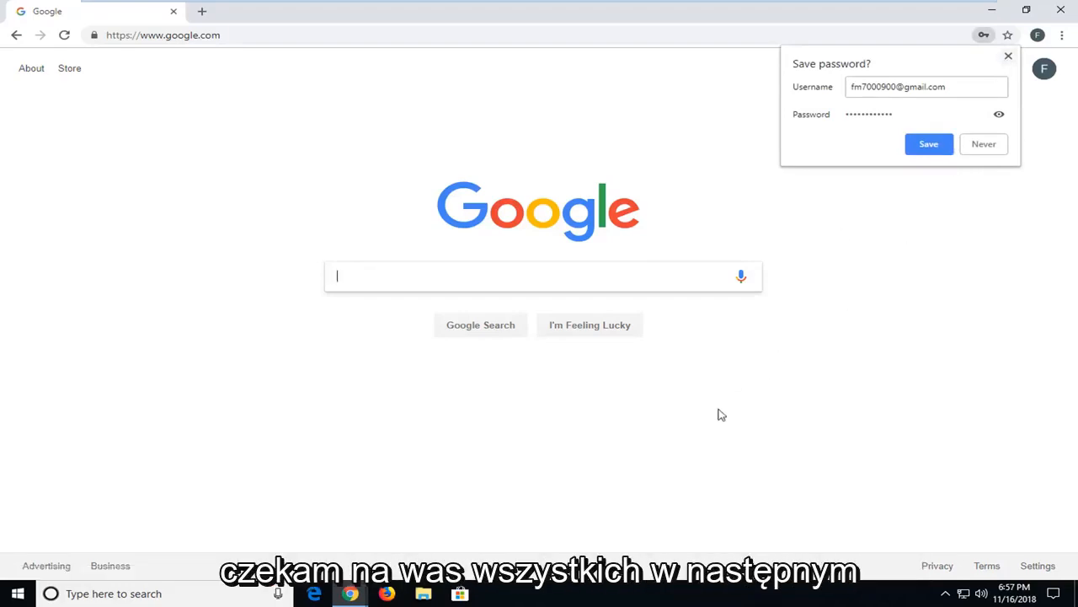